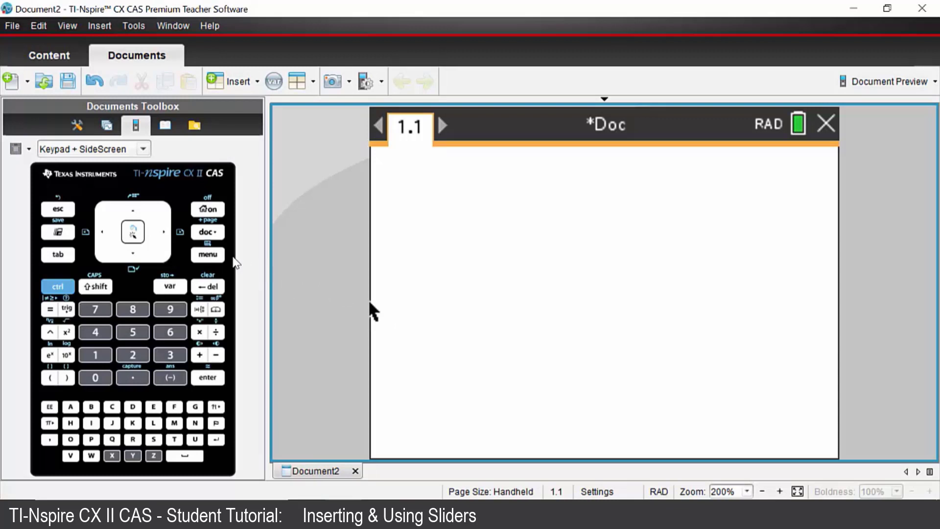
Step: Insert an empty math box on the blank Notes page via Insert > Math Box
left_click(206, 254)
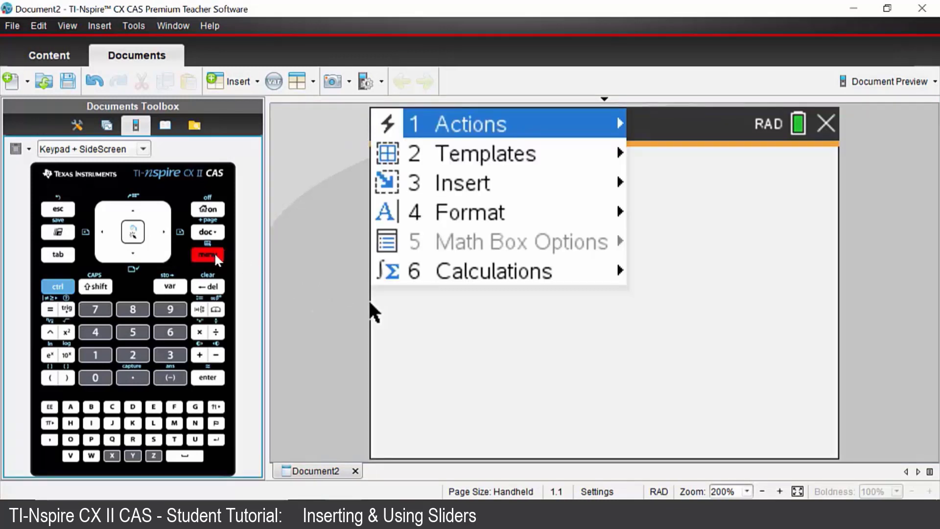
left_click(461, 183)
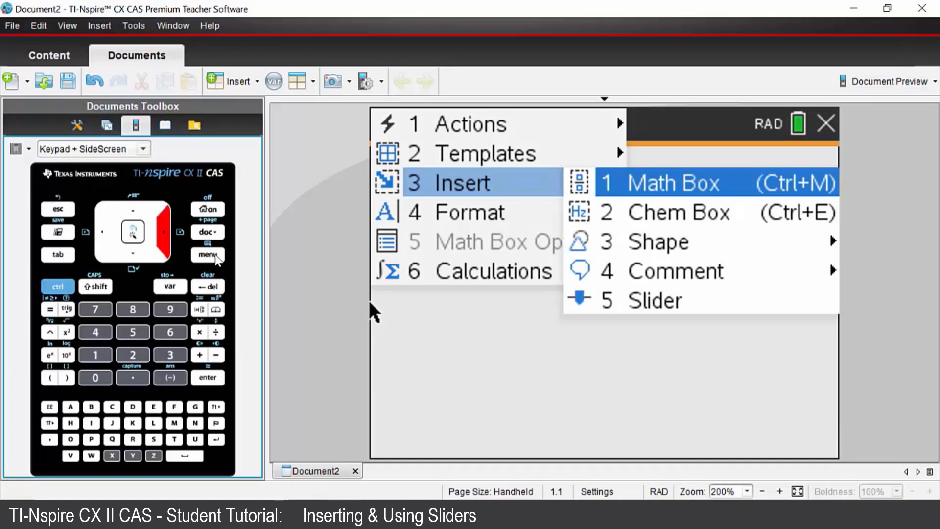
left_click(663, 183)
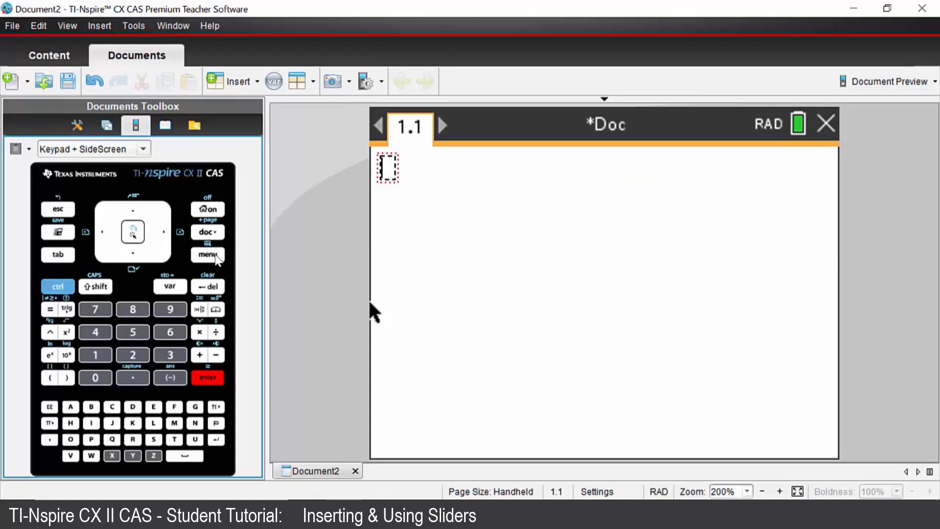
Step: Enter expand((a+b)^n) in the math box and evaluate it
left_click(207, 255)
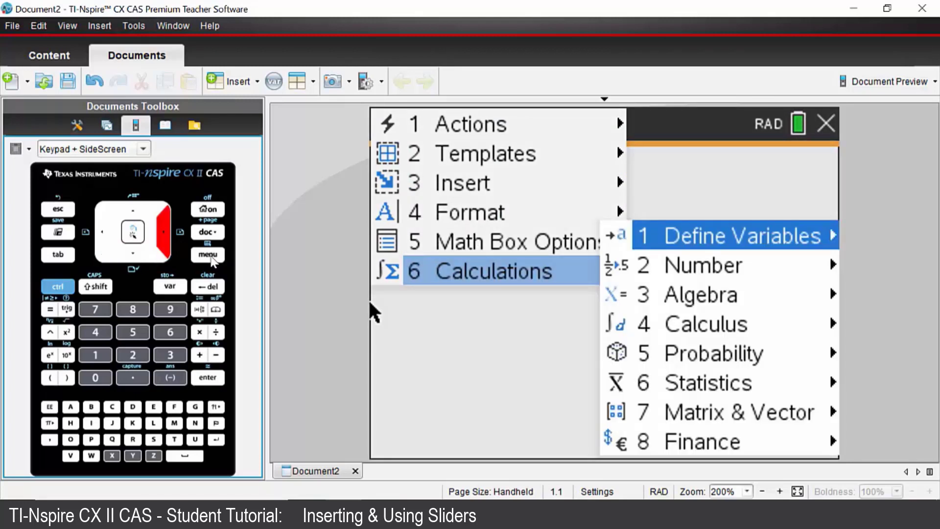
mouse_move(698, 295)
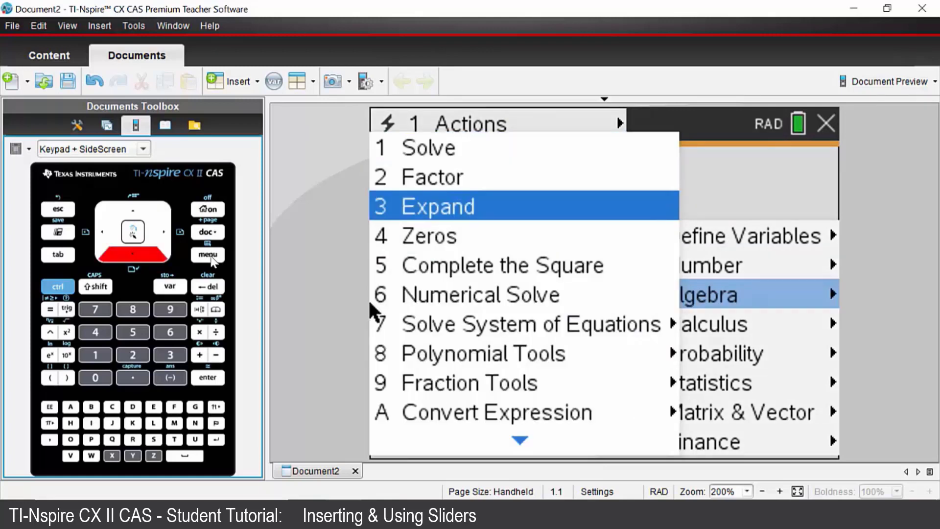
left_click(438, 205)
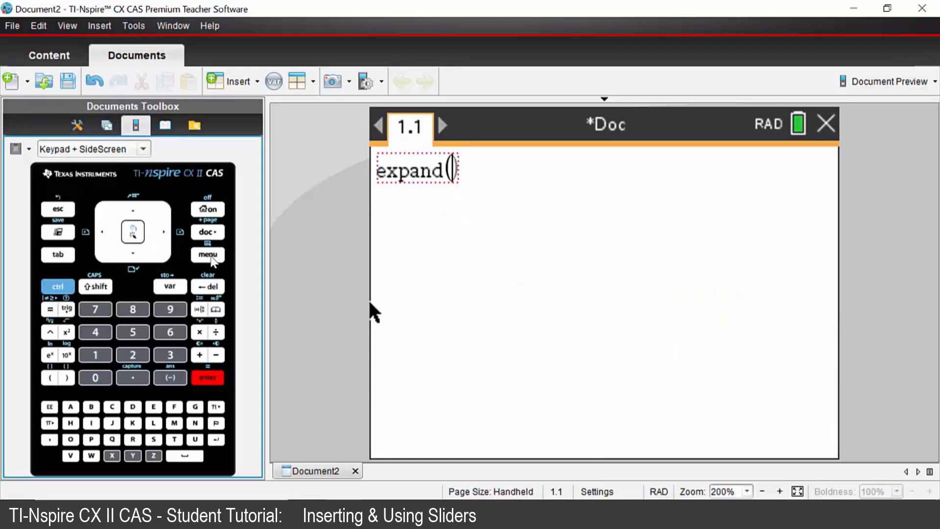
left_click(49, 377)
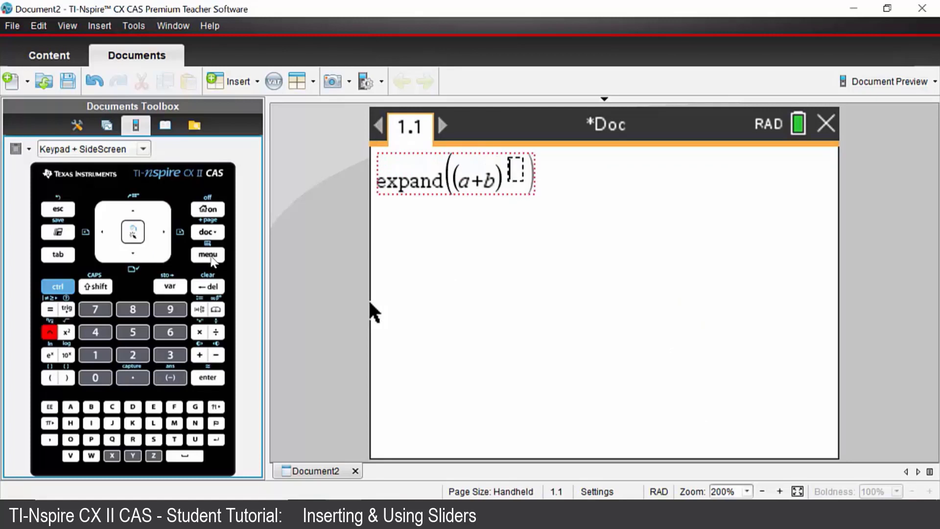
type("n")
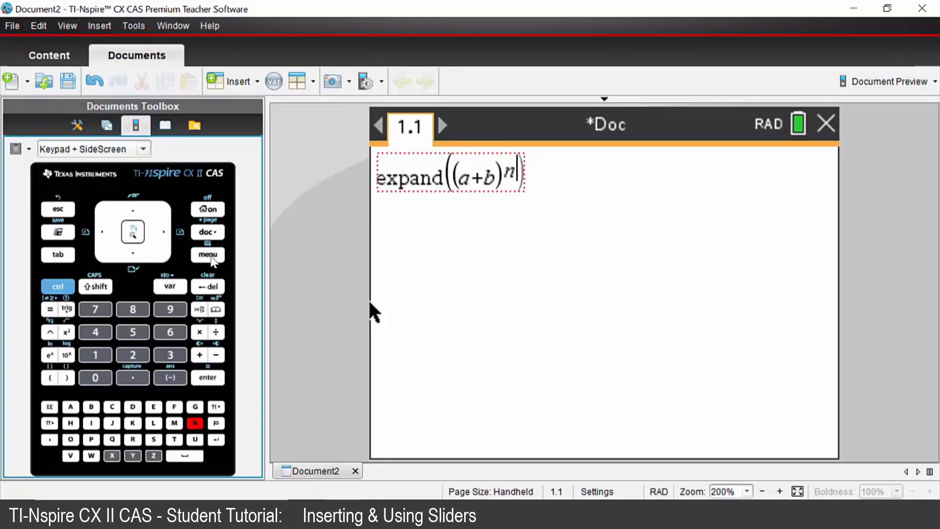
key("enter")
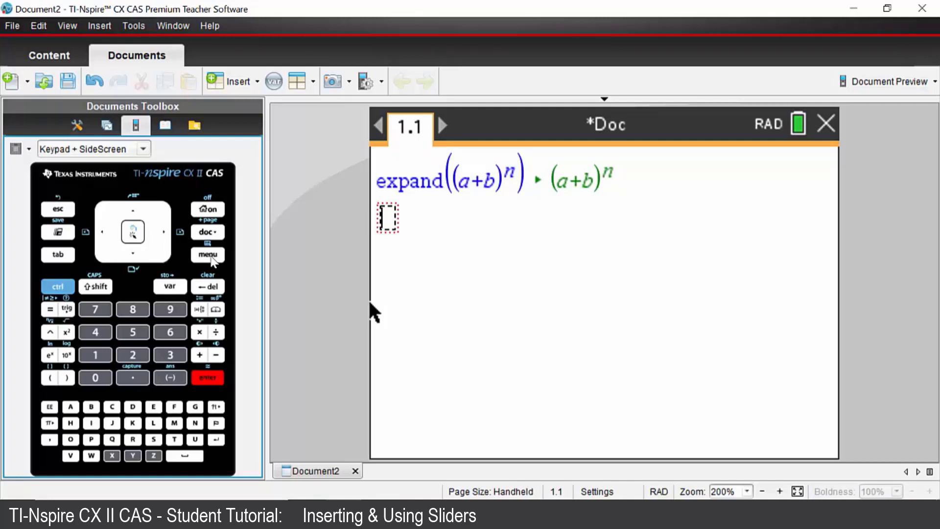
mouse_move(216, 262)
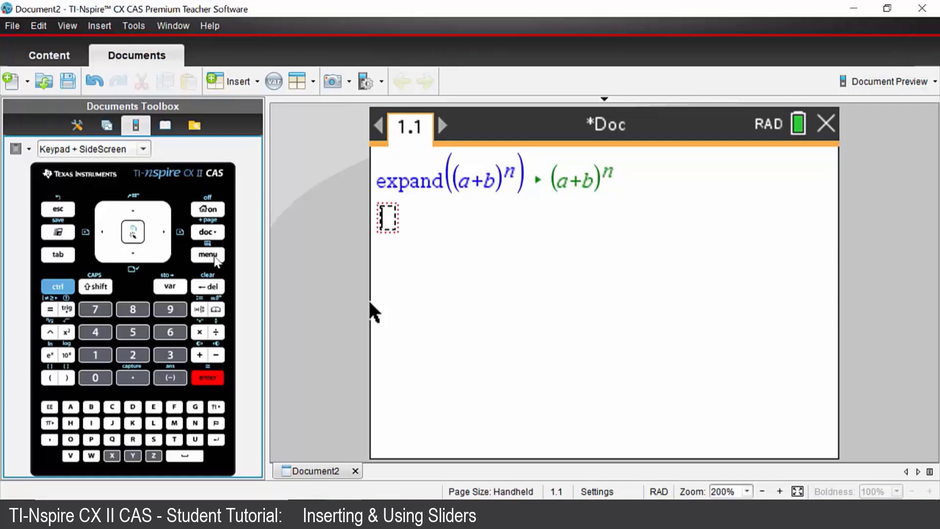
mouse_move(618, 180)
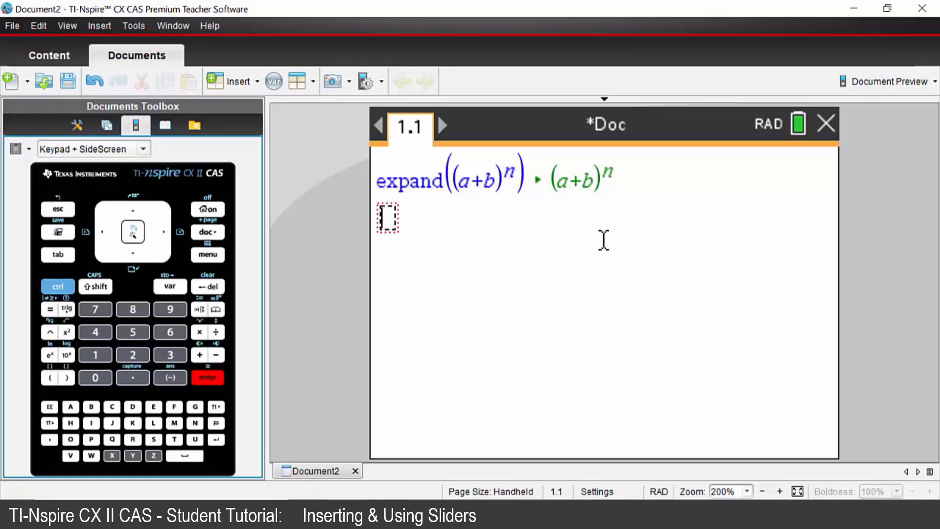
mouse_move(432, 218)
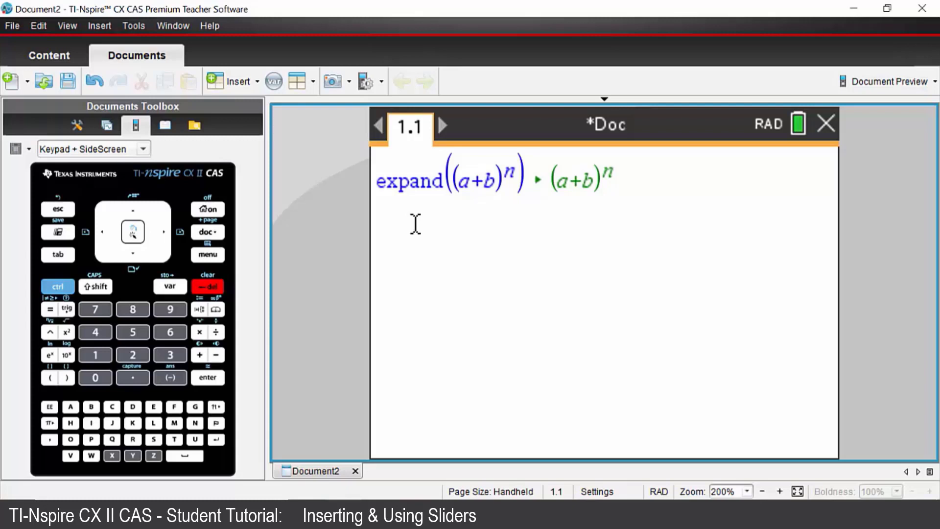
Step: Delete the leftover empty math box and show the Insert options offering Slider
left_click(206, 254)
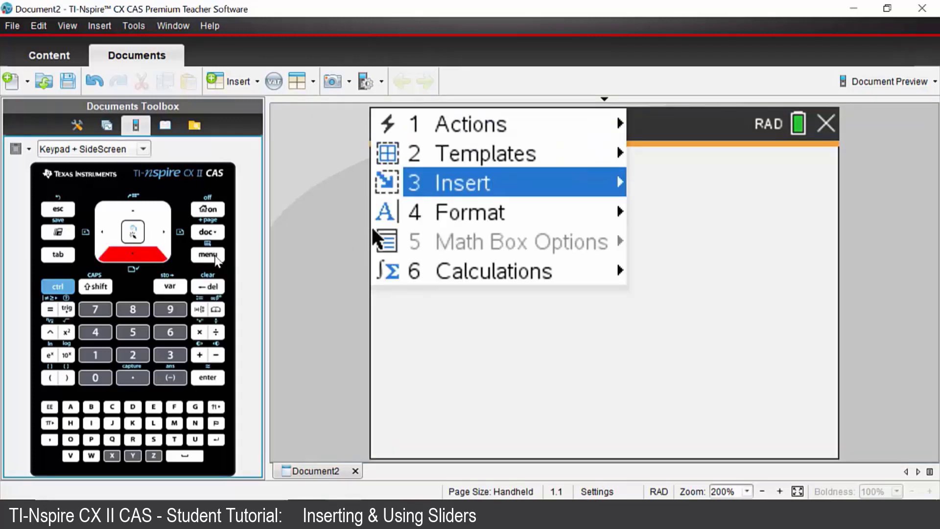
left_click(461, 184)
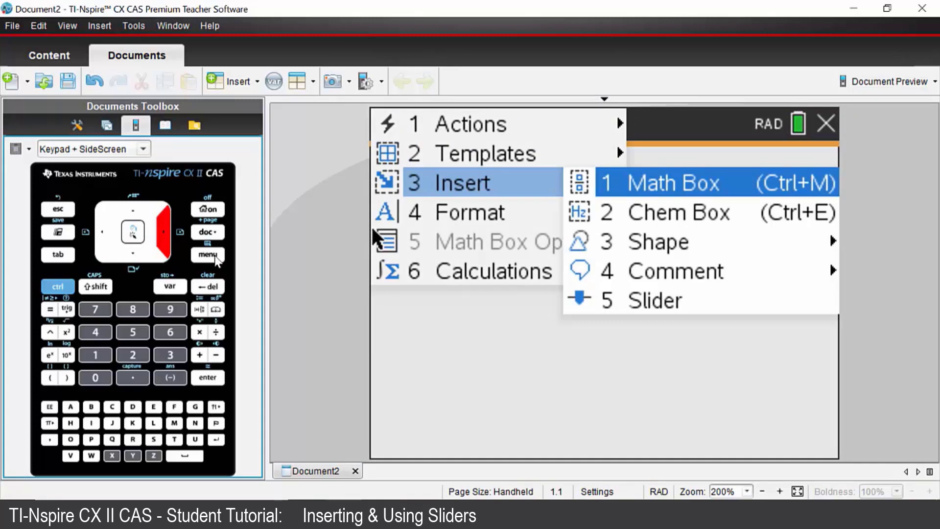
mouse_move(653, 300)
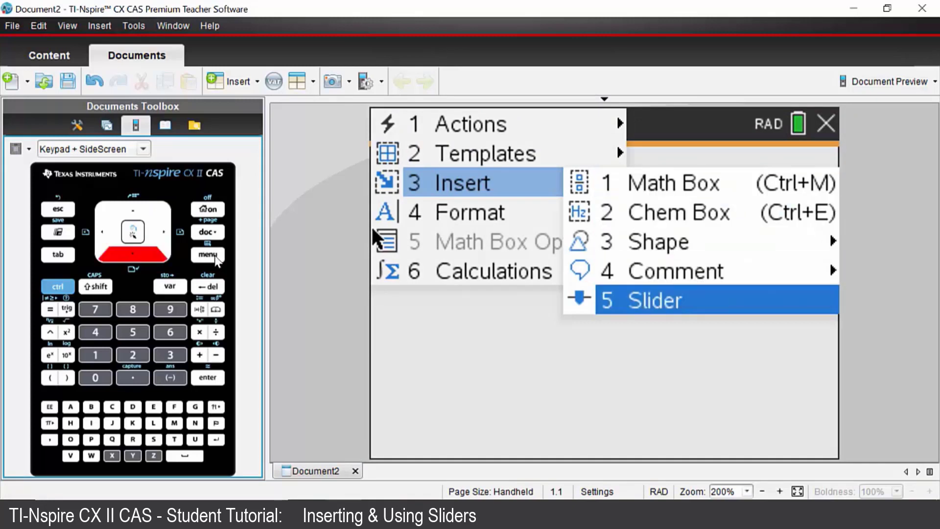
Step: Define slider variable n with minimum 1 and maximum 6
left_click(648, 299)
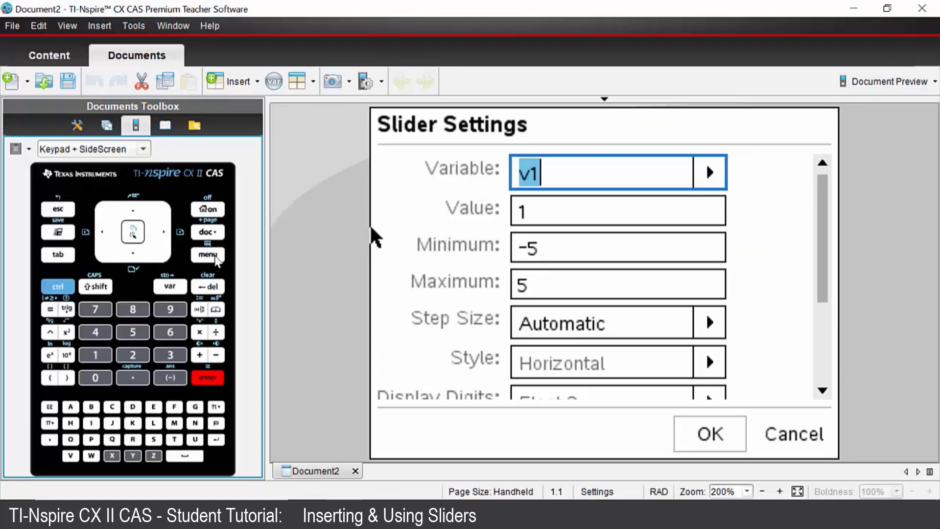
type("n")
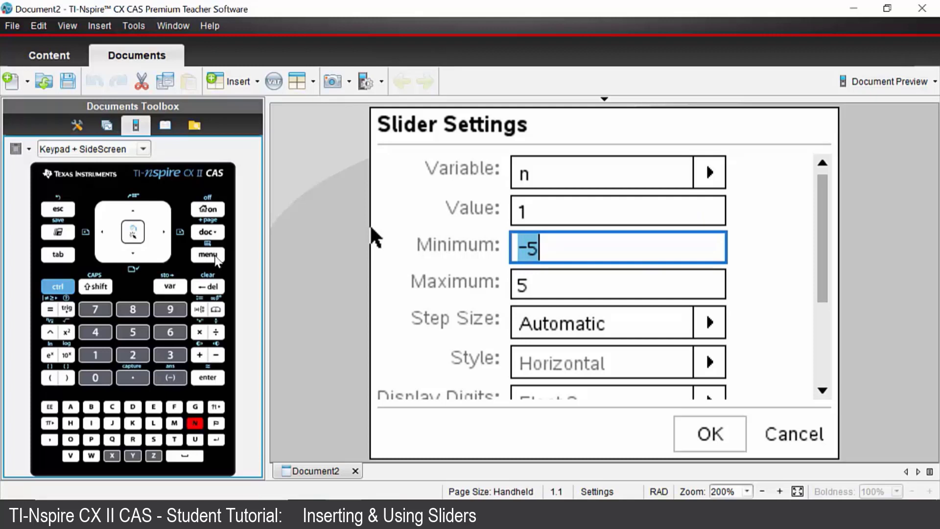
type("1")
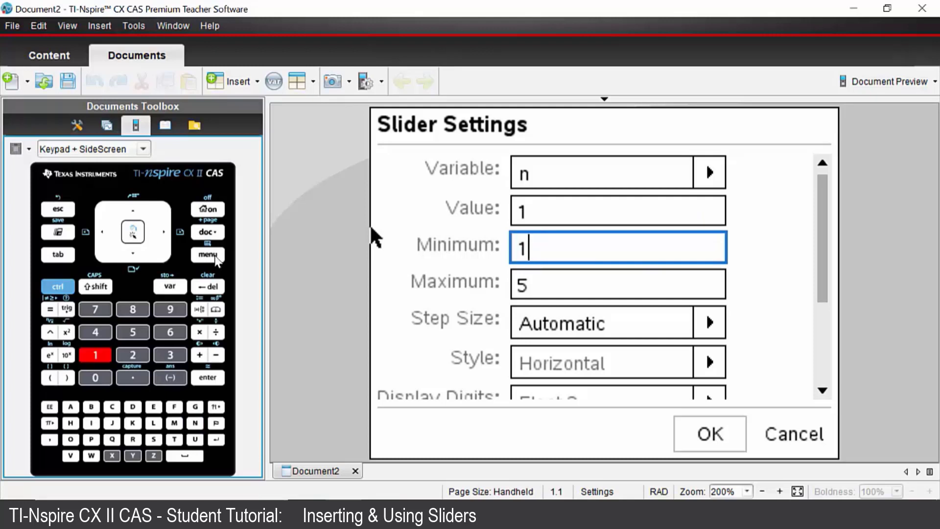
left_click(618, 284)
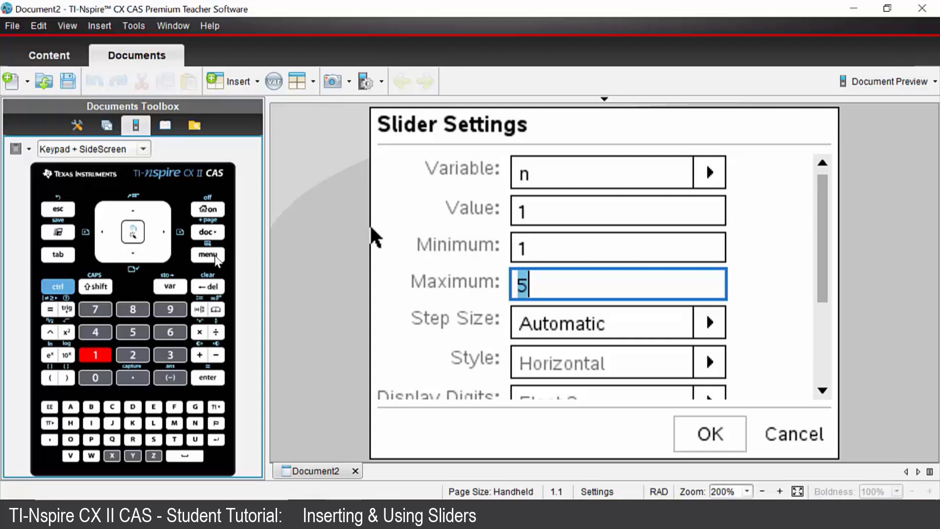
type("6")
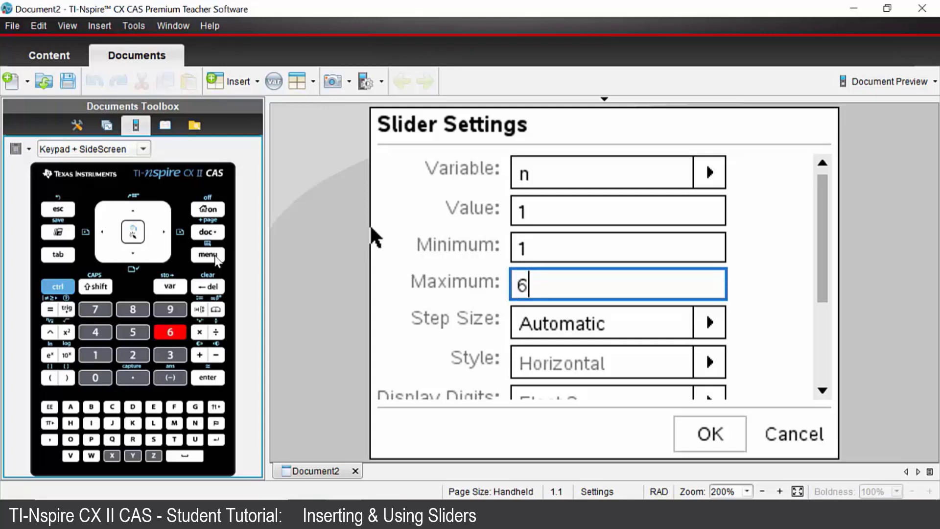
Step: Set a custom step size of 1 and make the slider minimized
left_click(599, 322)
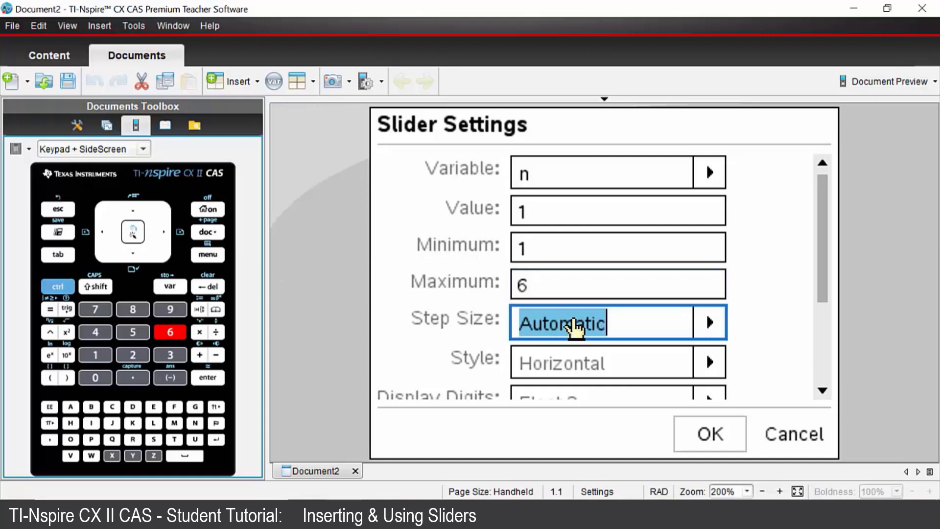
left_click(709, 322)
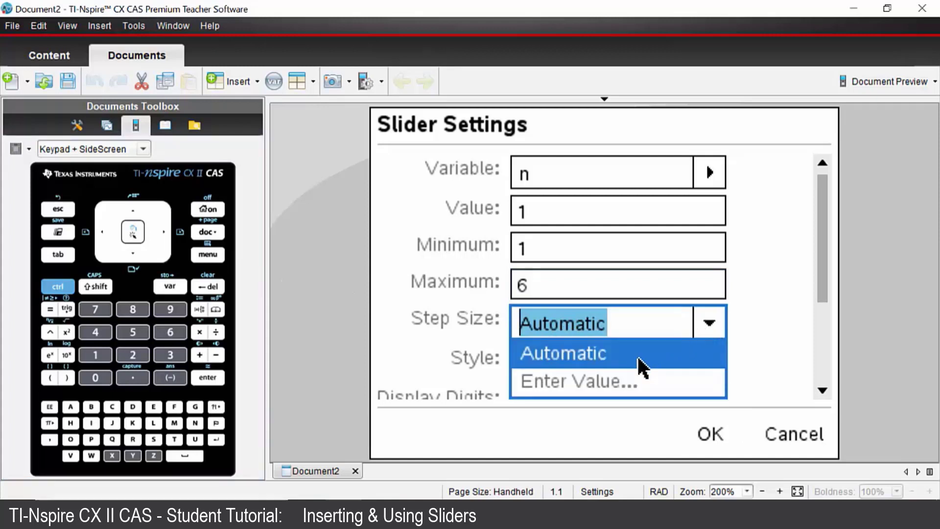
left_click(578, 381)
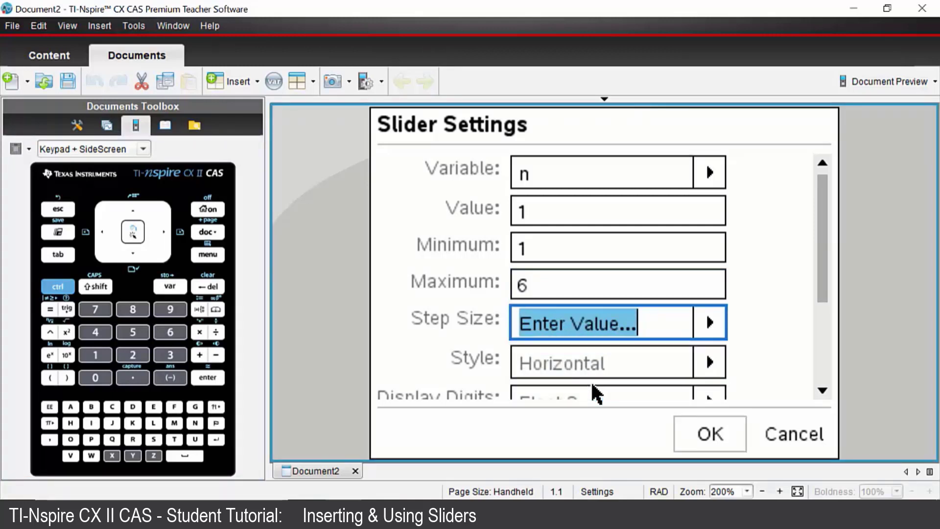
type("1")
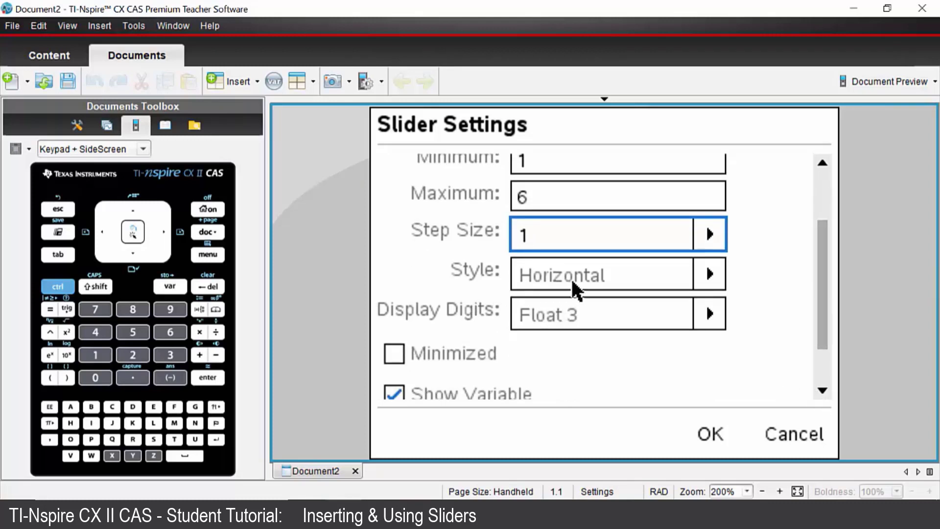
left_click(600, 234)
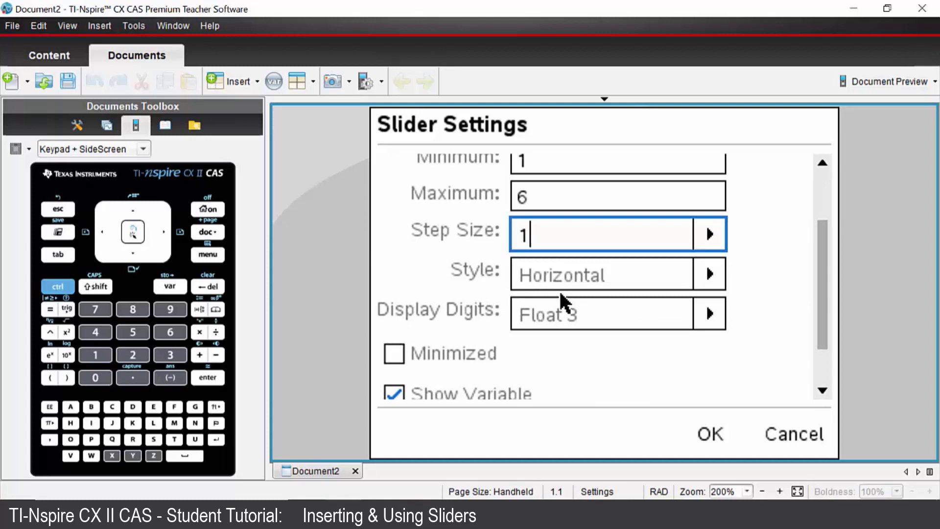
left_click(394, 353)
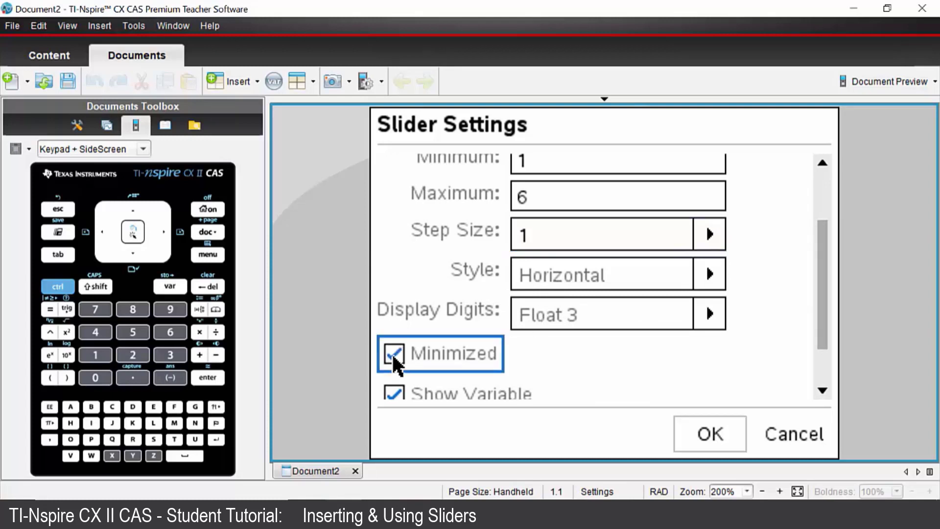
mouse_move(589, 372)
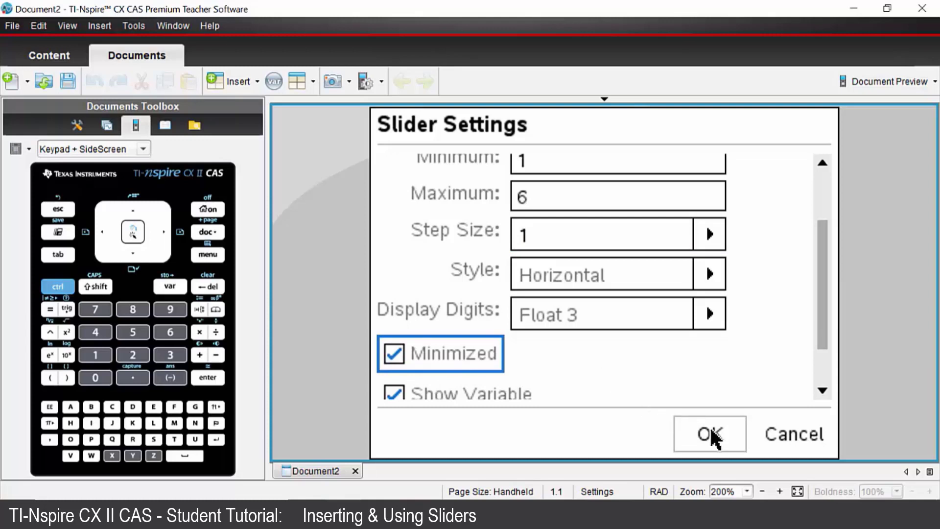
Step: Place the minimized n slider on the page and step n up to 5 for the fifth-power expansion
left_click(710, 434)
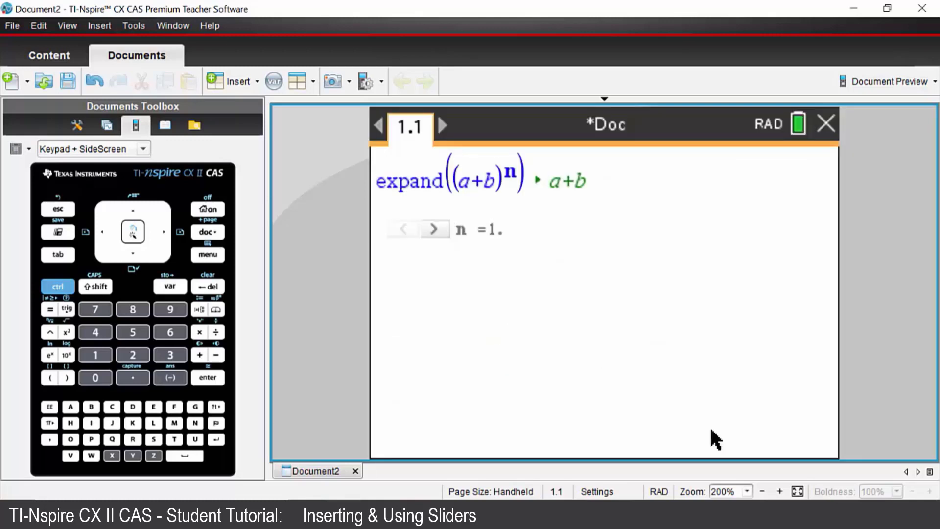
mouse_move(691, 421)
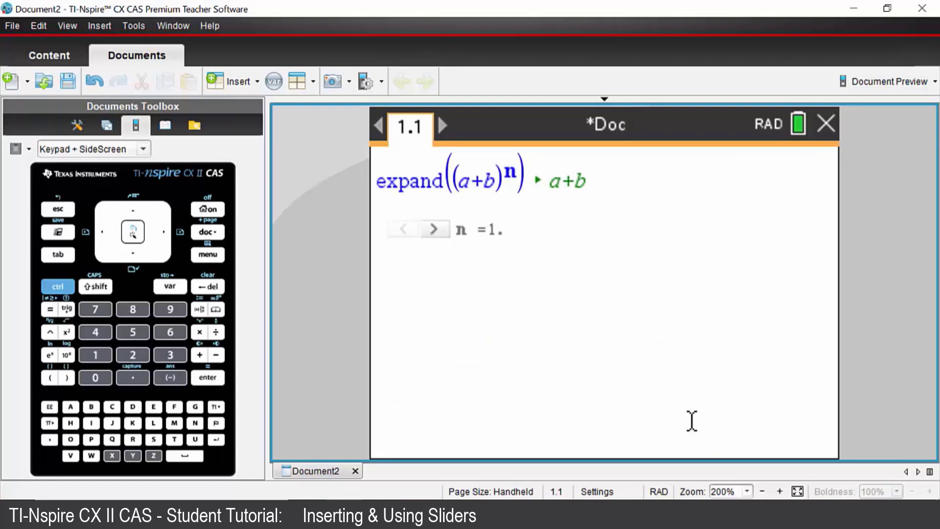
left_click(486, 252)
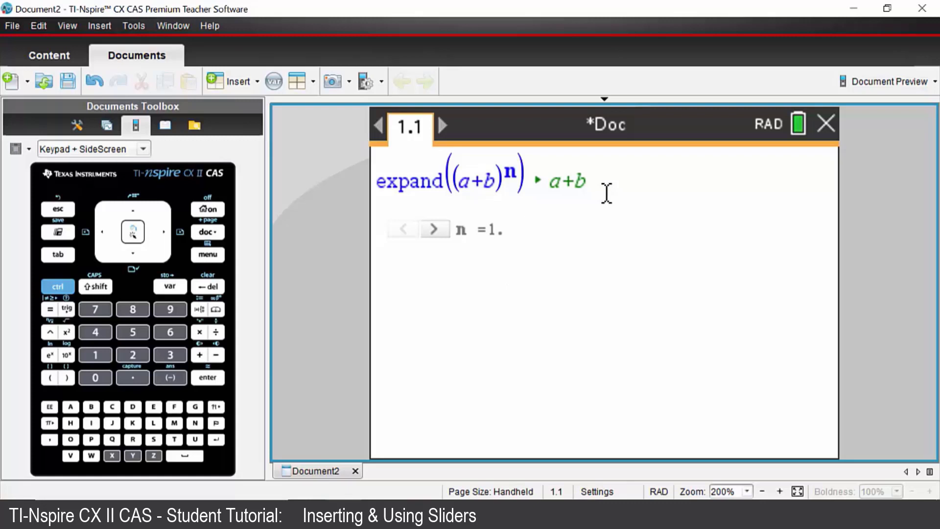
left_click(435, 229)
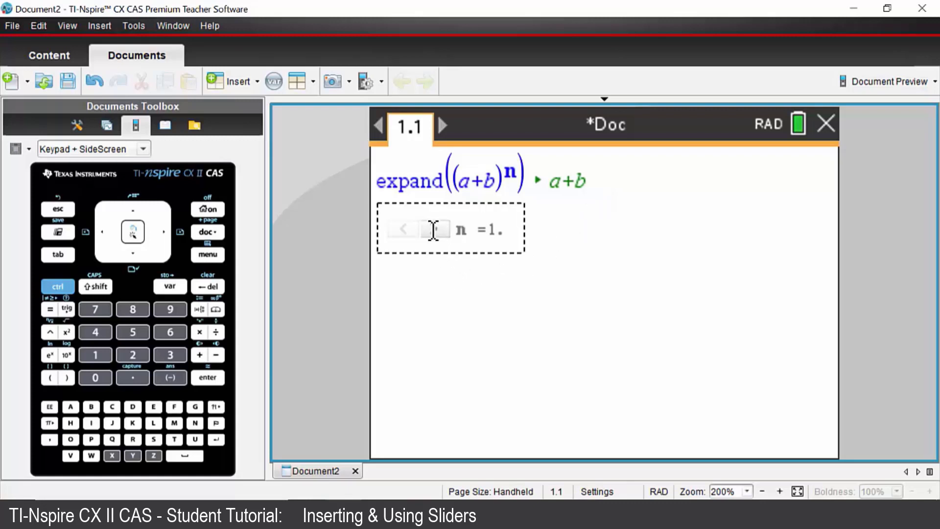
left_click(436, 229)
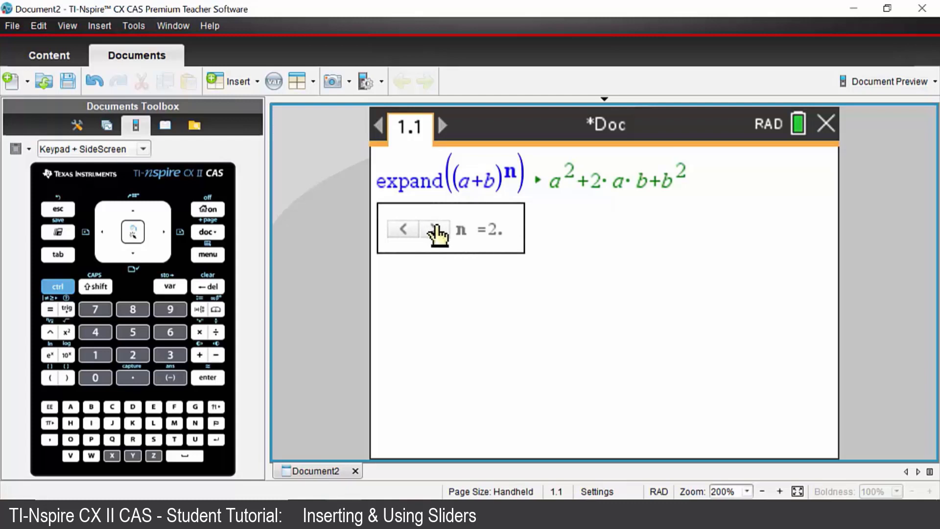
left_click(437, 229)
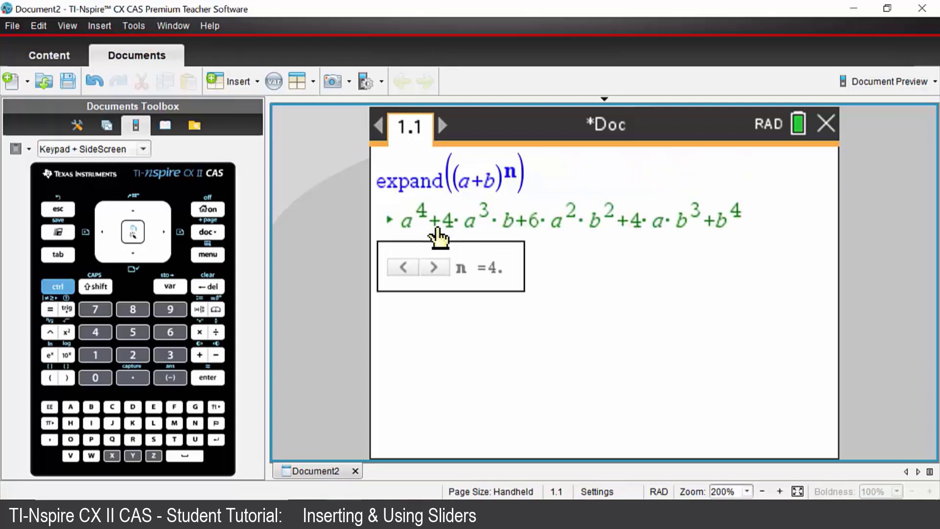
left_click(435, 267)
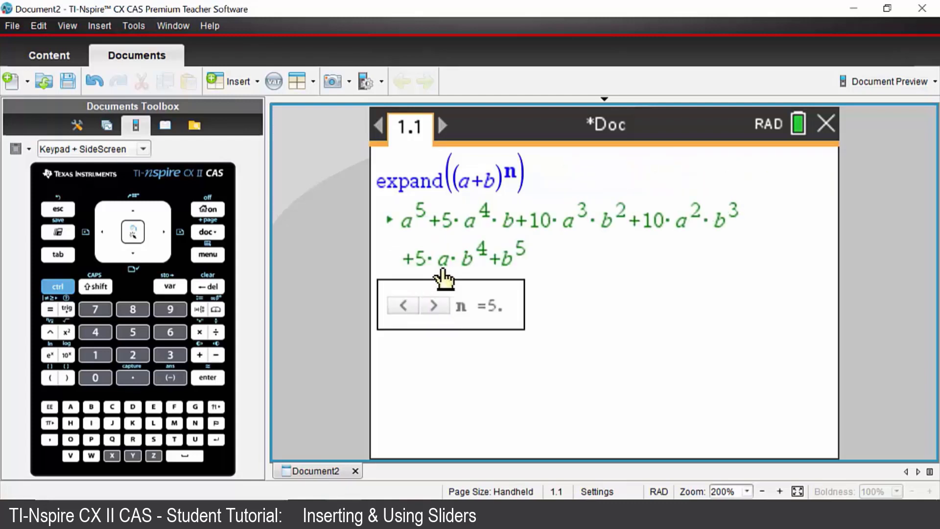
mouse_move(621, 322)
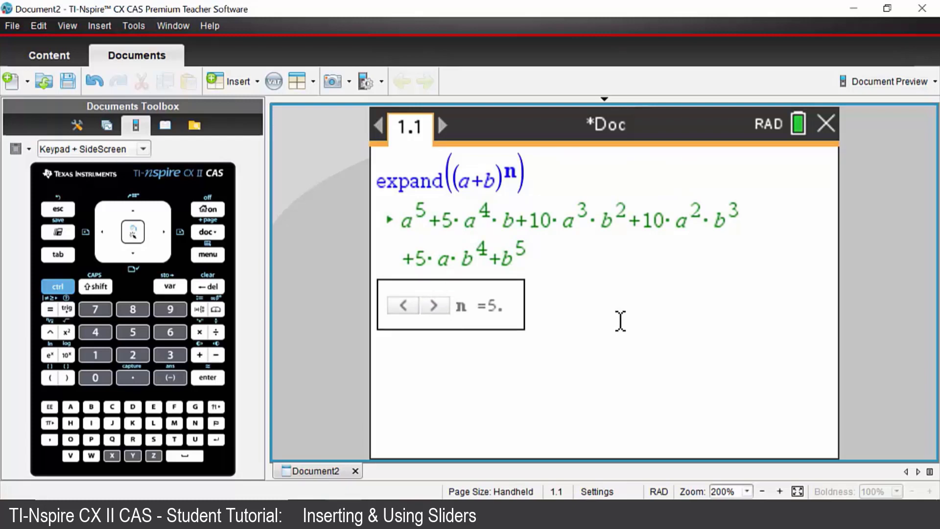
mouse_move(452, 232)
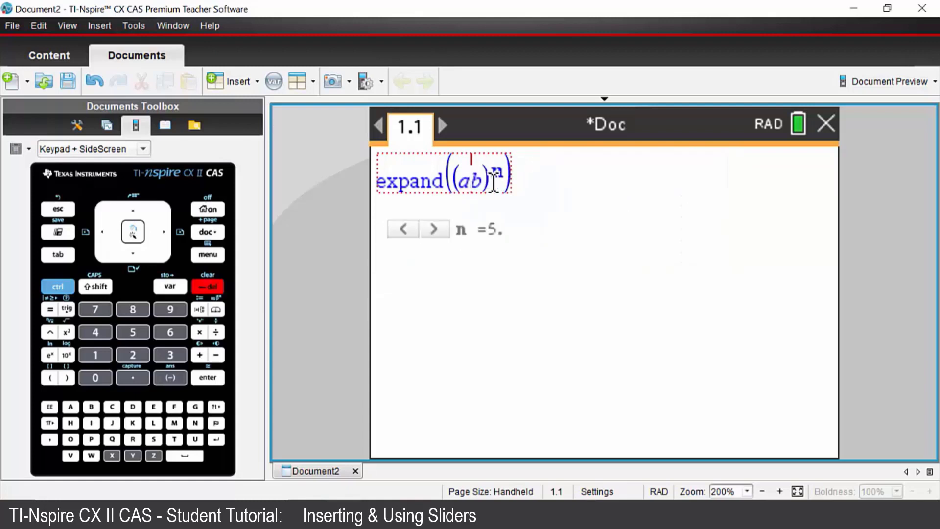
Step: Replace a+b inside expand with x-1 while n stays at 5
key("enter")
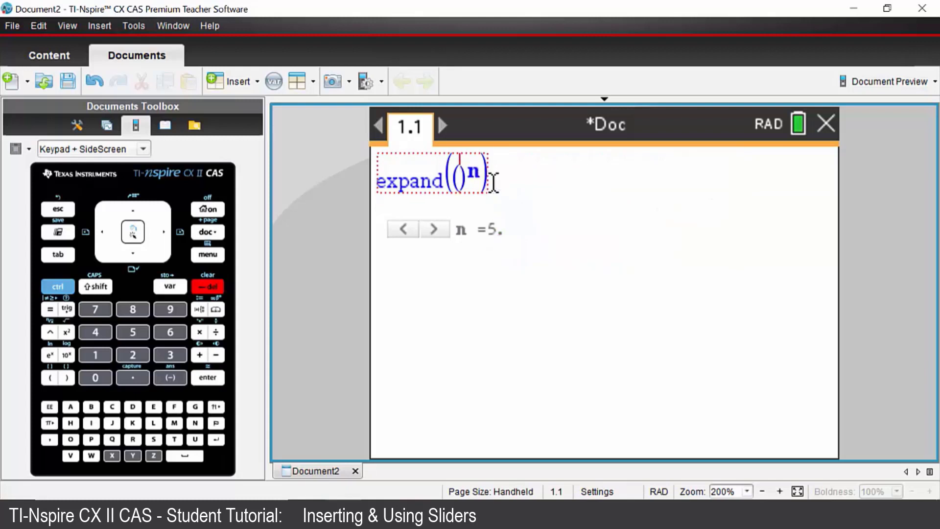
type("x-1")
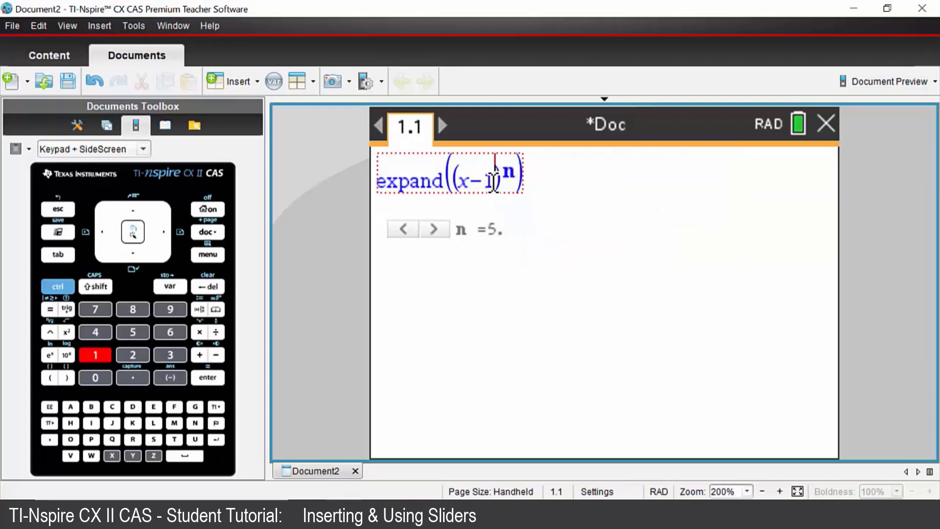